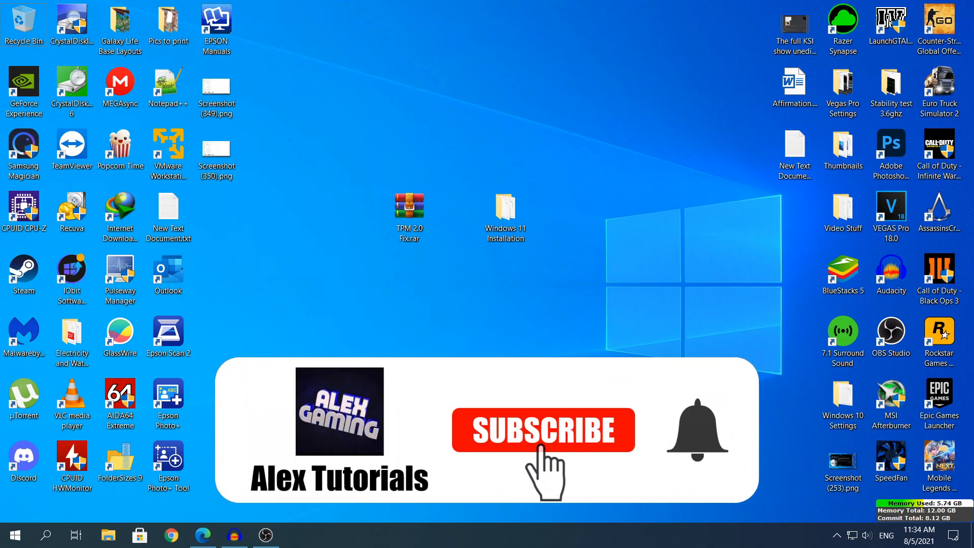
Step: Open the MEGA download page for the 21 KB 'TPM 2.0 Fix.rar' file
{"action": "left_click", "coordinate": [541, 432]}
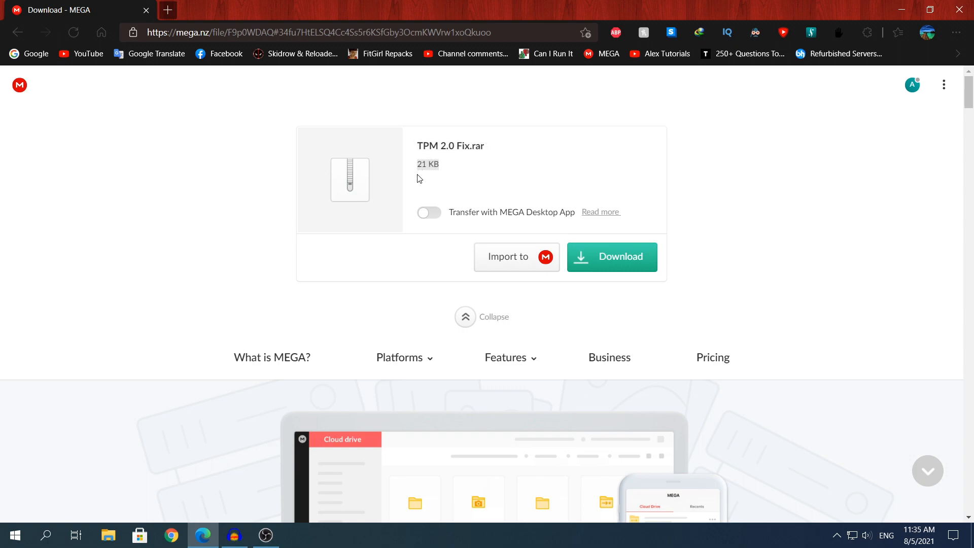
{"action": "mouse_move", "coordinate": [536, 212]}
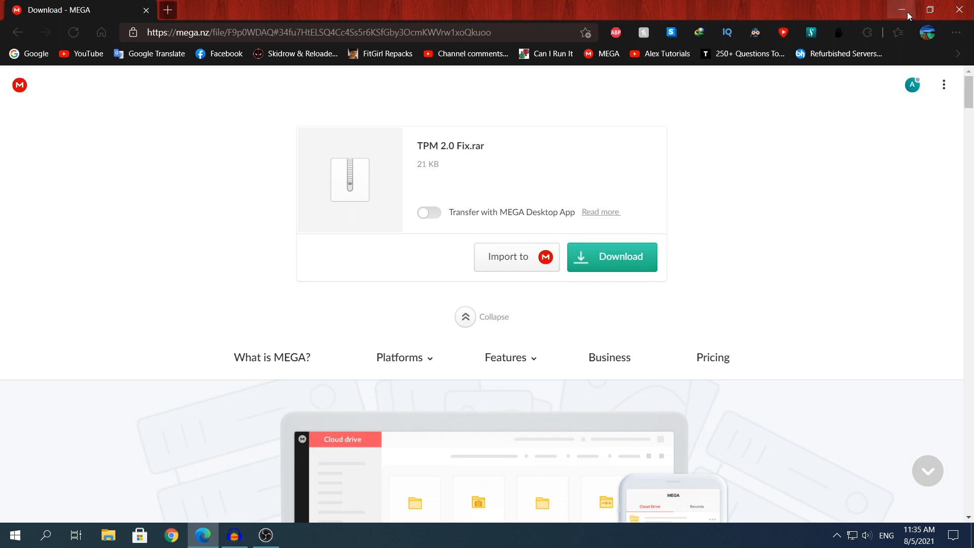
Step: Minimize the browser, open 'TPM 2.0 Fix.rar' in WinRAR, and select appraiserres.dll
{"action": "left_click", "coordinate": [901, 10]}
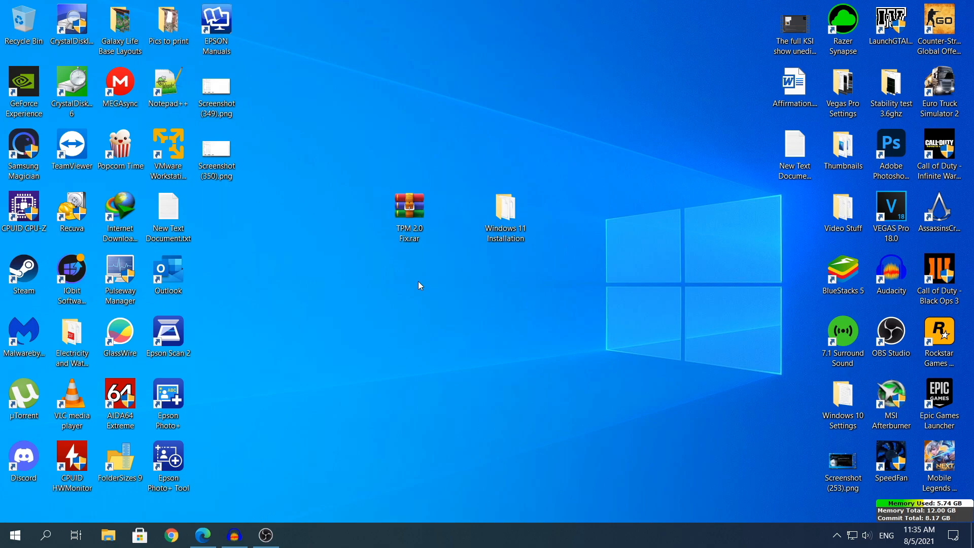
{"action": "mouse_move", "coordinate": [351, 247]}
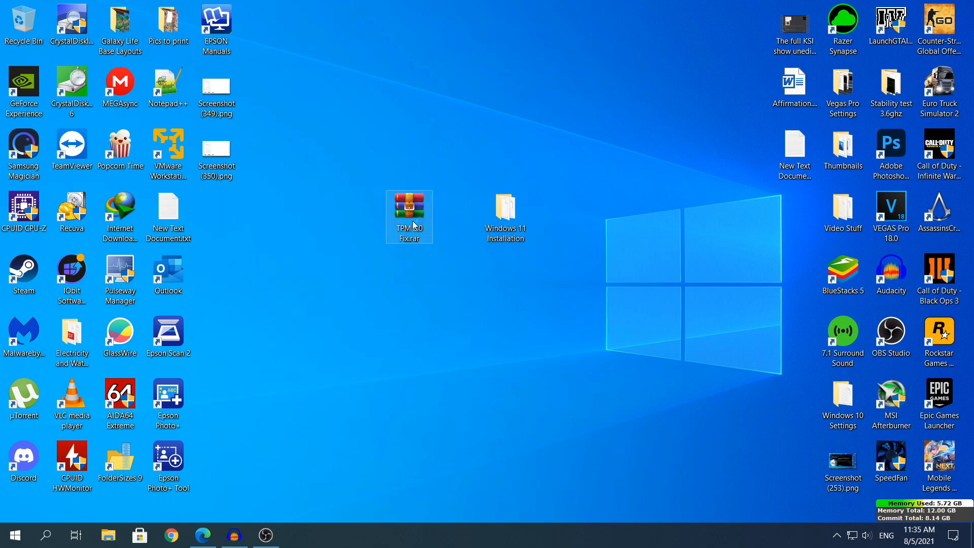
{"action": "double_click", "coordinate": [409, 207]}
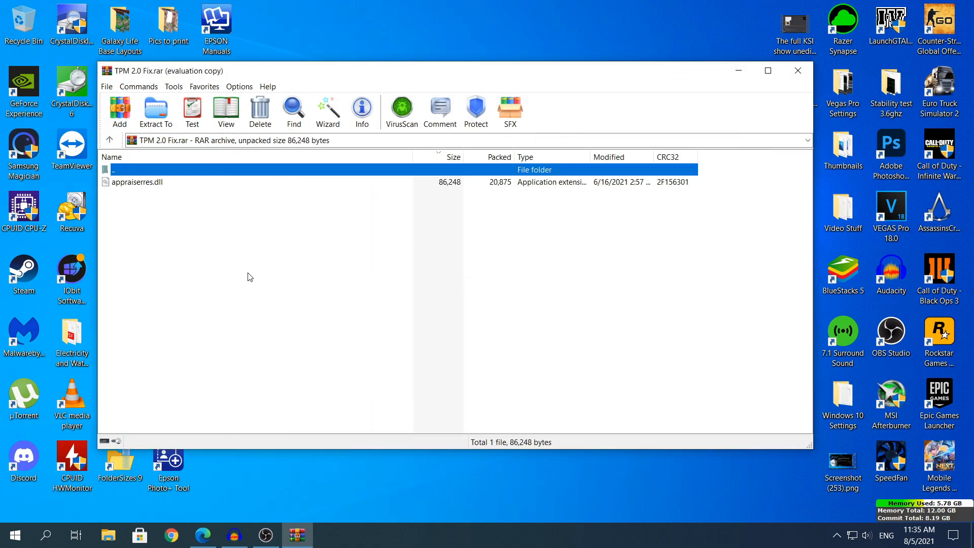
{"action": "left_click", "coordinate": [136, 182]}
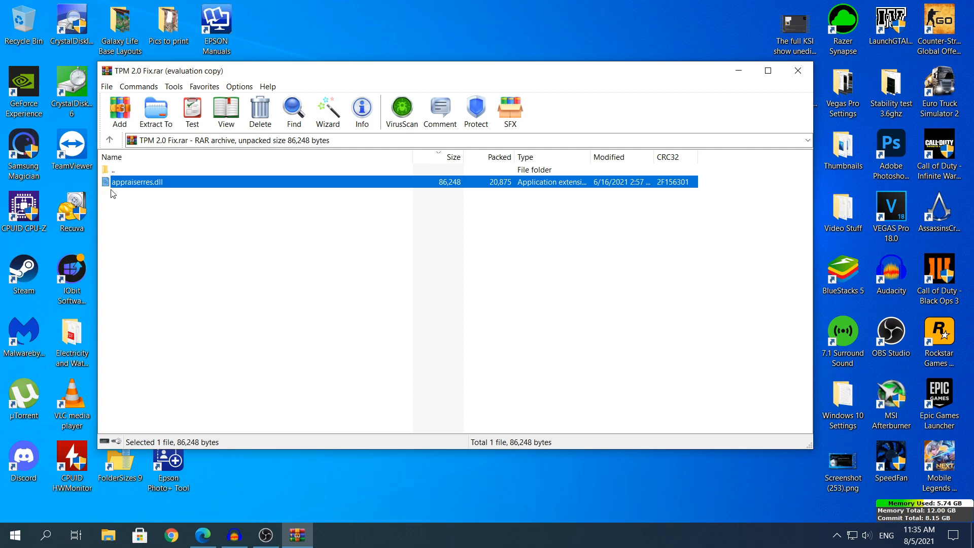
{"action": "mouse_move", "coordinate": [183, 195]}
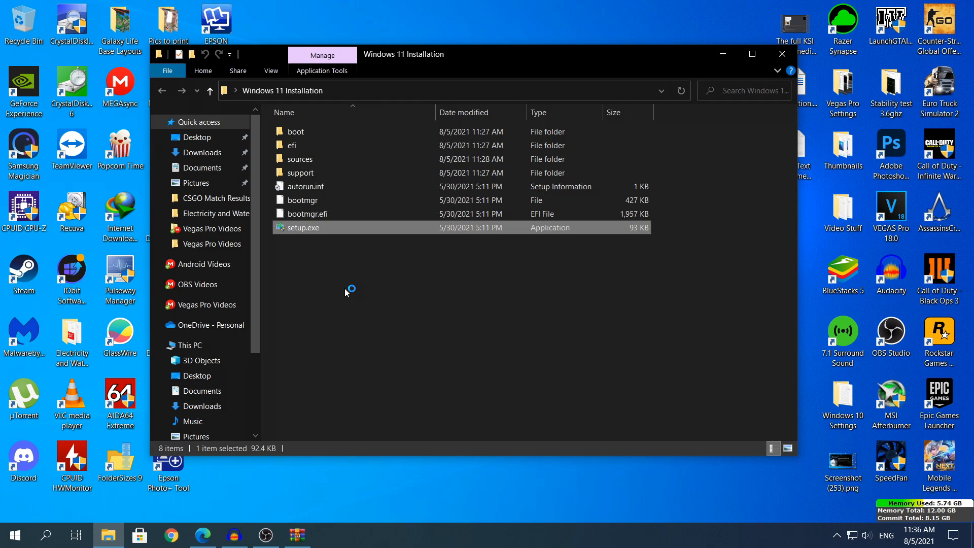
Step: Run setup.exe and reach the page citing missing TPM 2.0 and Secure Boot
{"action": "double_click", "coordinate": [303, 227]}
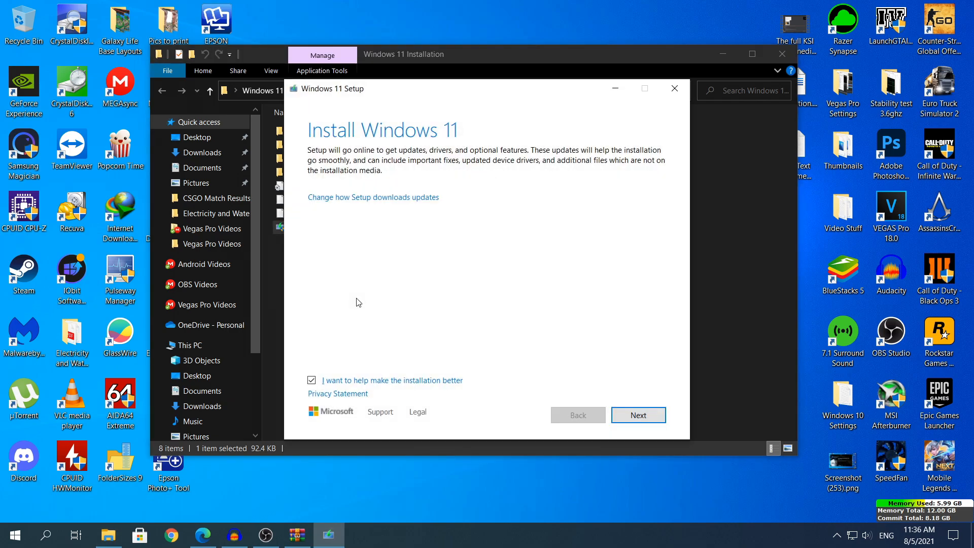
{"action": "mouse_move", "coordinate": [366, 326]}
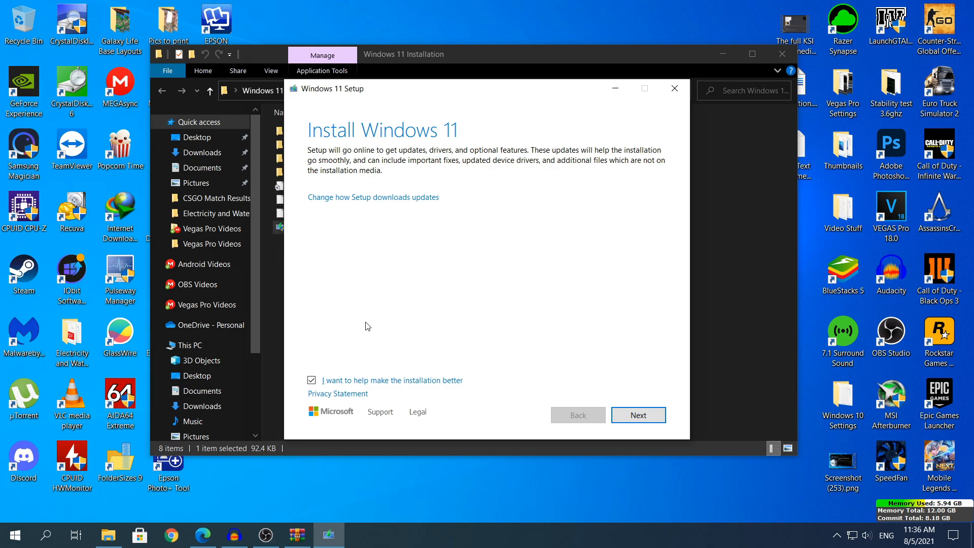
{"action": "left_click", "coordinate": [638, 415]}
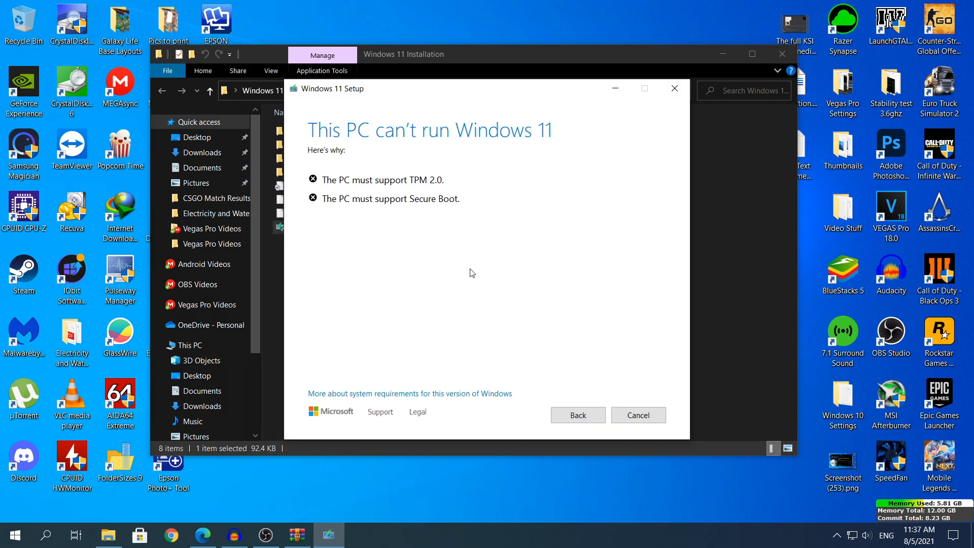
{"action": "mouse_move", "coordinate": [352, 204]}
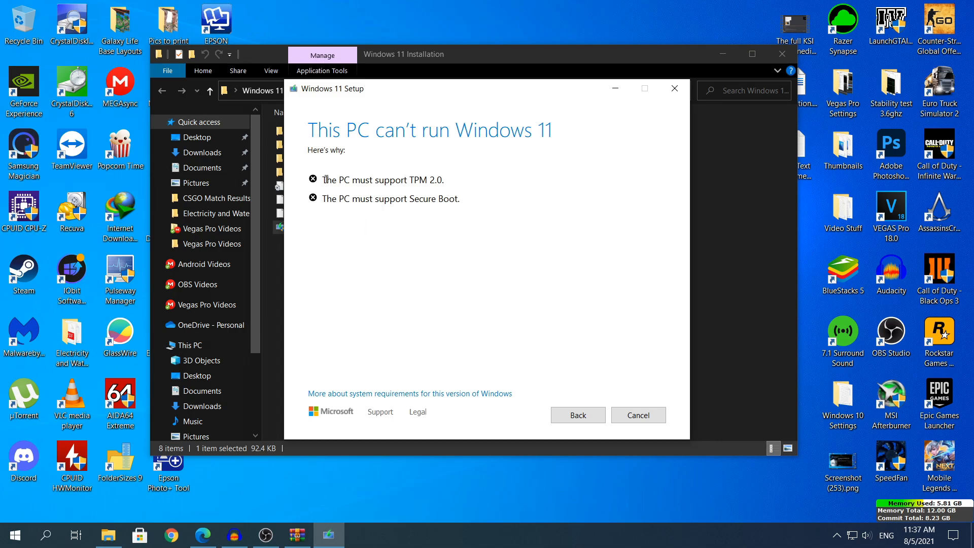
{"action": "triple_click", "coordinate": [380, 180]}
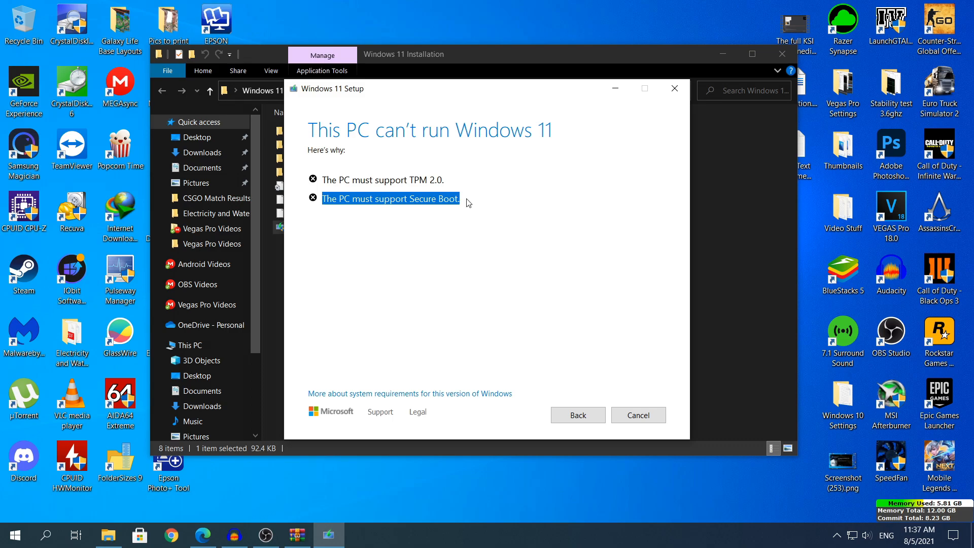
{"action": "left_click", "coordinate": [511, 189]}
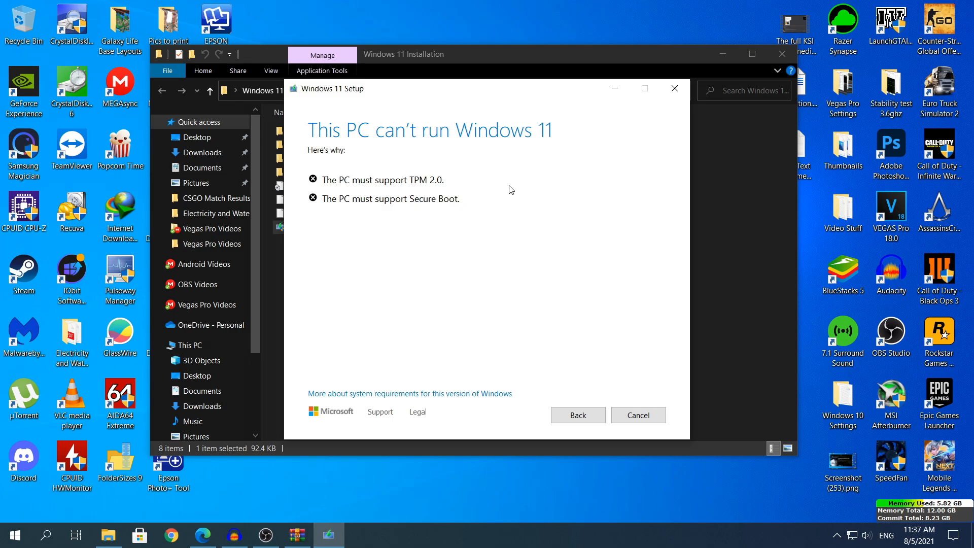
{"action": "mouse_move", "coordinate": [579, 120]}
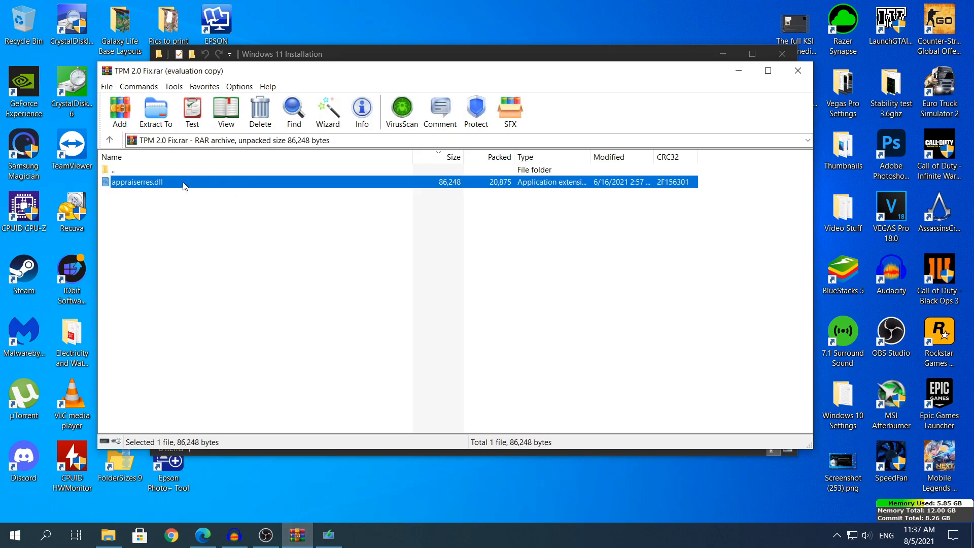
{"action": "mouse_move", "coordinate": [176, 190]}
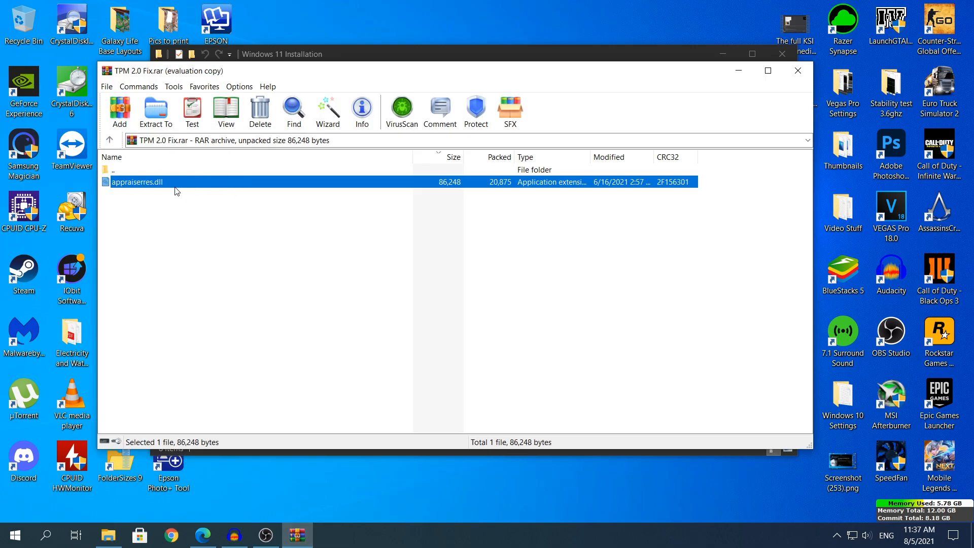
{"action": "mouse_move", "coordinate": [172, 196]}
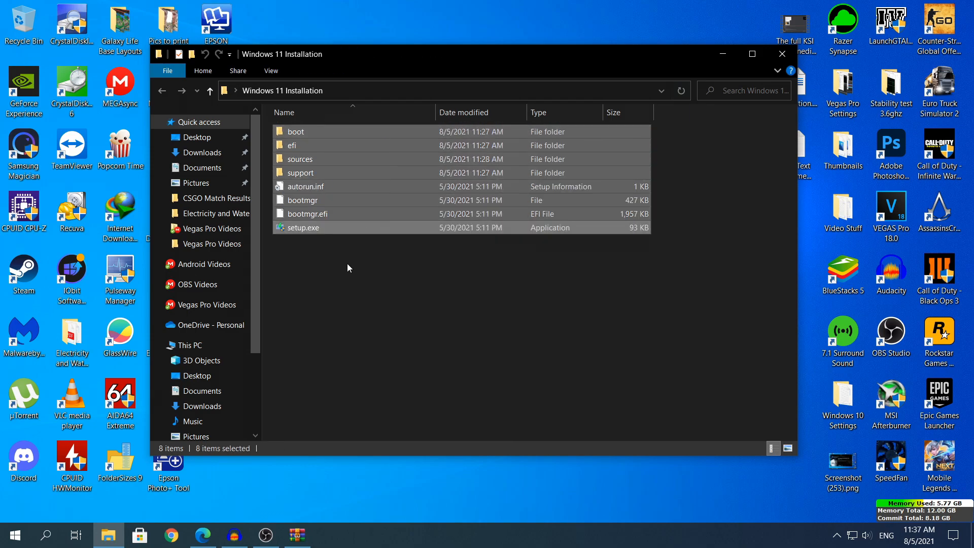
{"action": "mouse_move", "coordinate": [327, 181]}
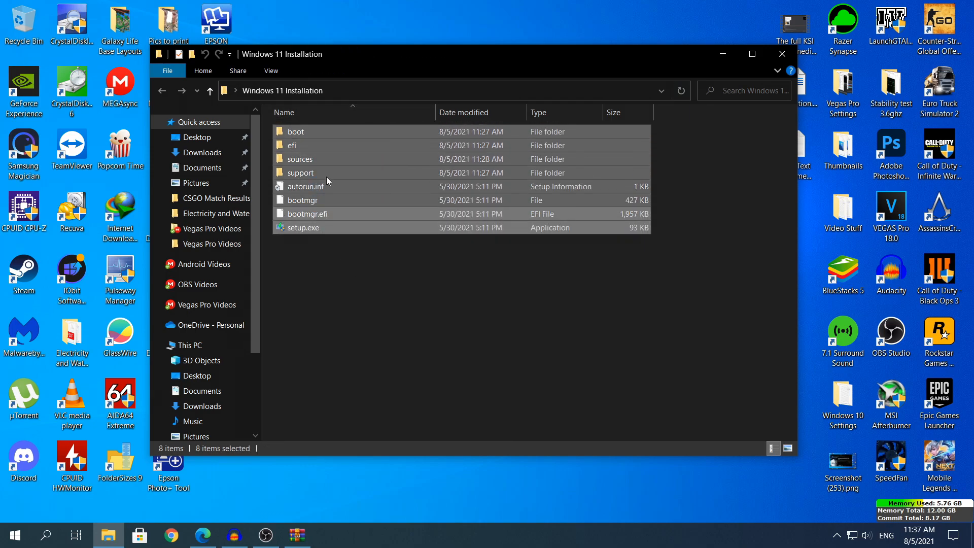
Step: Overwrite appraiserres.dll in the sources folder with the archive's patched copy
{"action": "left_click", "coordinate": [300, 158]}
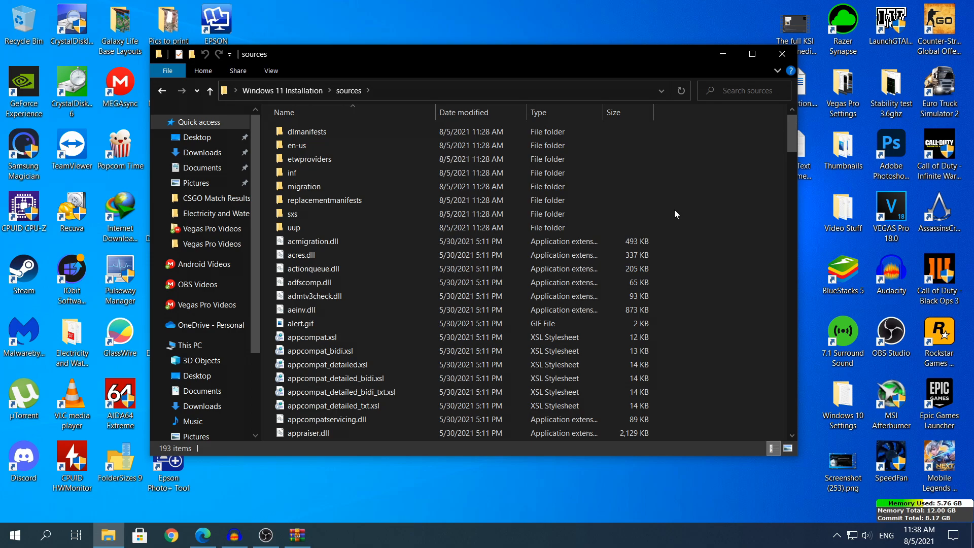
{"action": "mouse_move", "coordinate": [687, 281]}
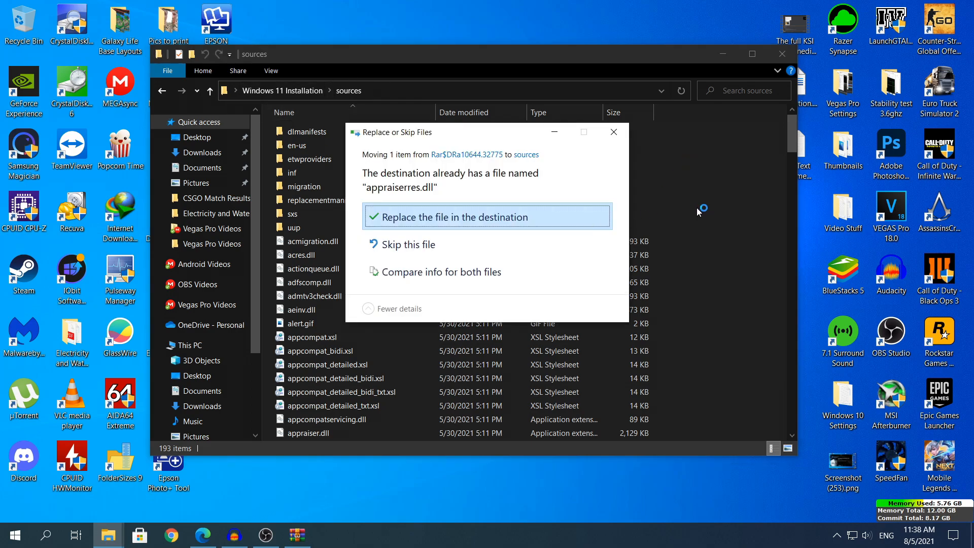
{"action": "mouse_move", "coordinate": [365, 184]}
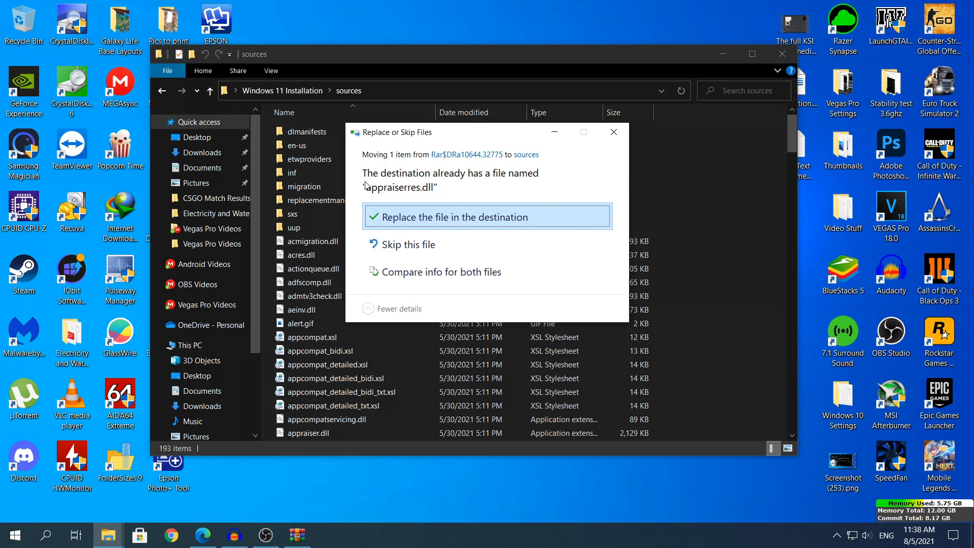
{"action": "mouse_move", "coordinate": [465, 195]}
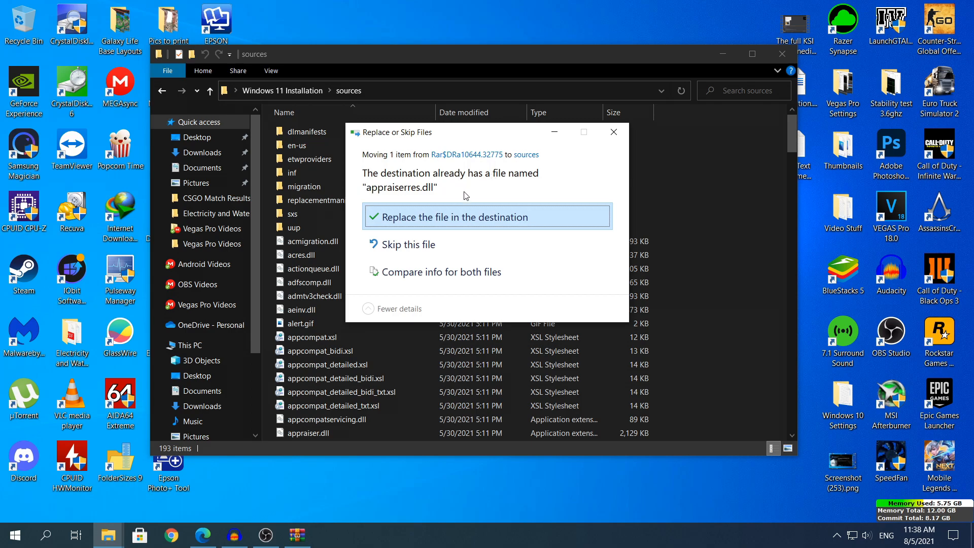
{"action": "mouse_move", "coordinate": [403, 228]}
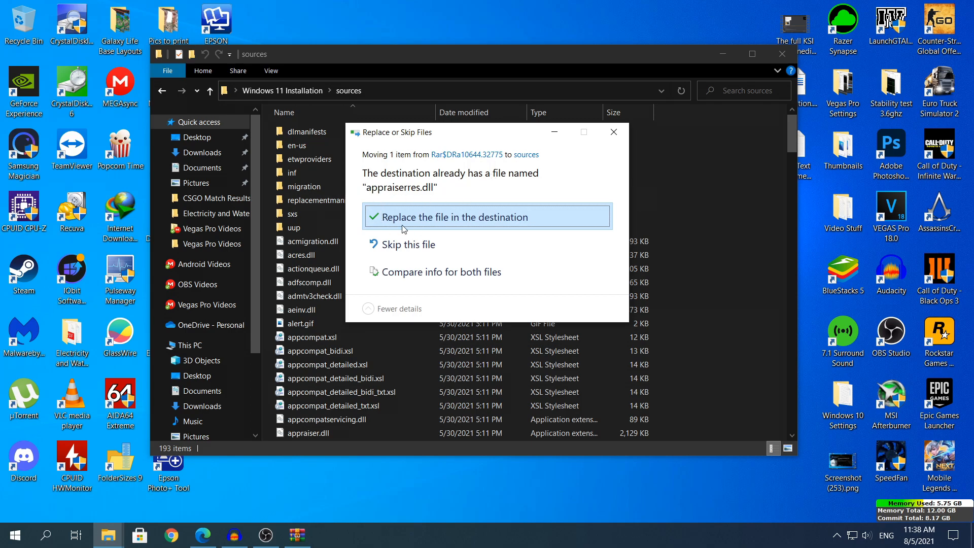
{"action": "left_click", "coordinate": [454, 217]}
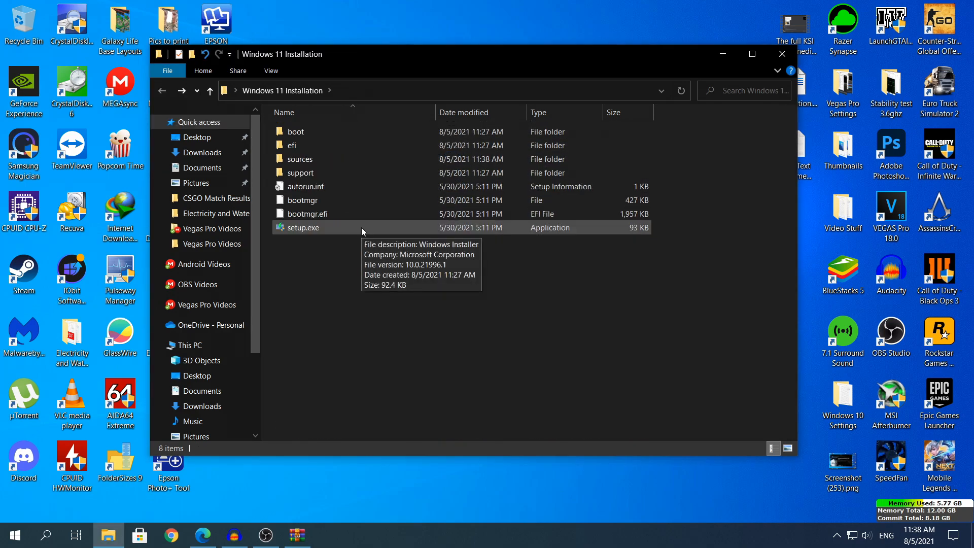
Step: Relaunch setup.exe, approve User Account Control, and continue past the intro screen
{"action": "double_click", "coordinate": [302, 227]}
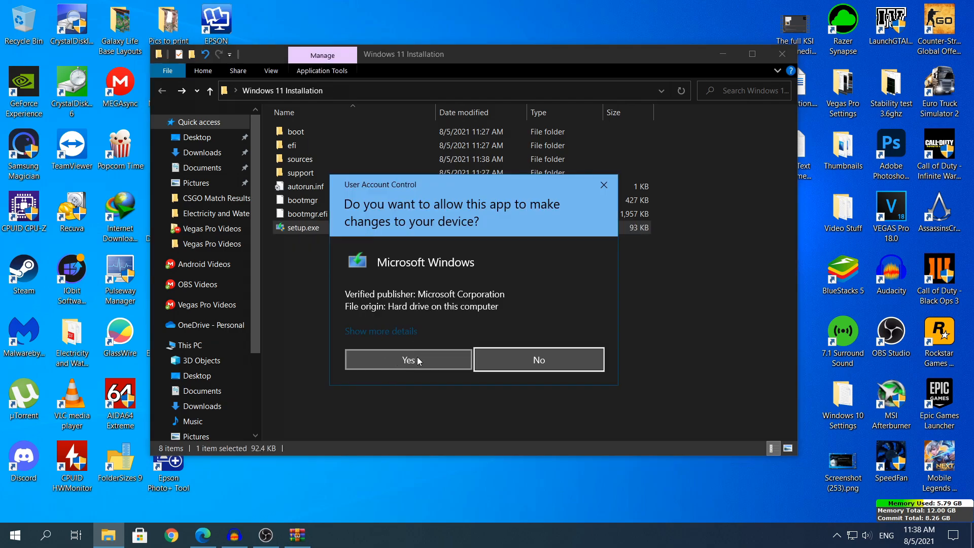
{"action": "left_click", "coordinate": [408, 359]}
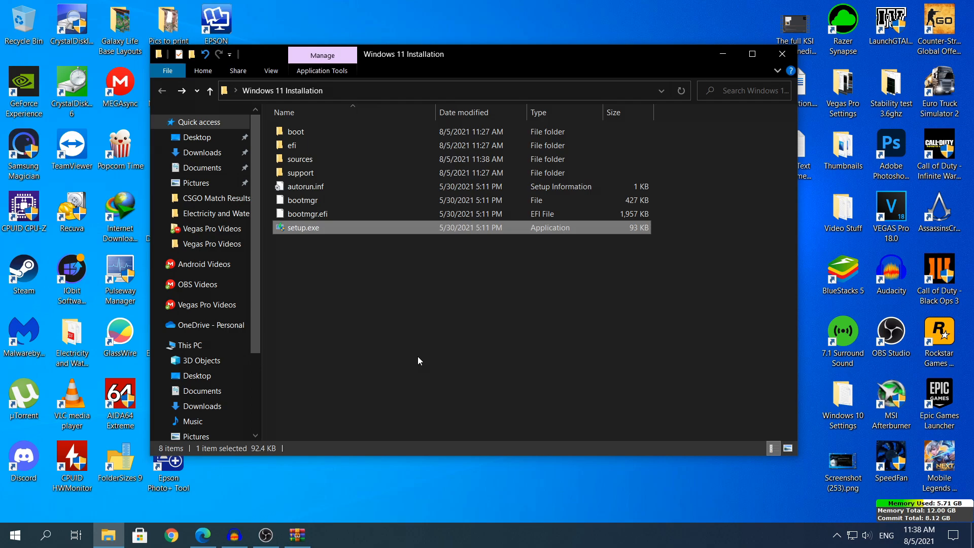
{"action": "double_click", "coordinate": [303, 228]}
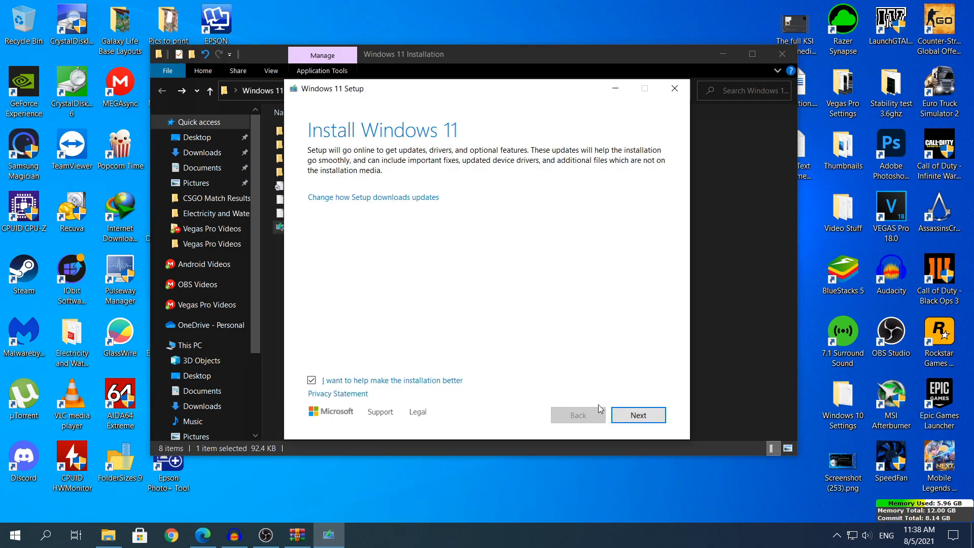
{"action": "left_click", "coordinate": [638, 414]}
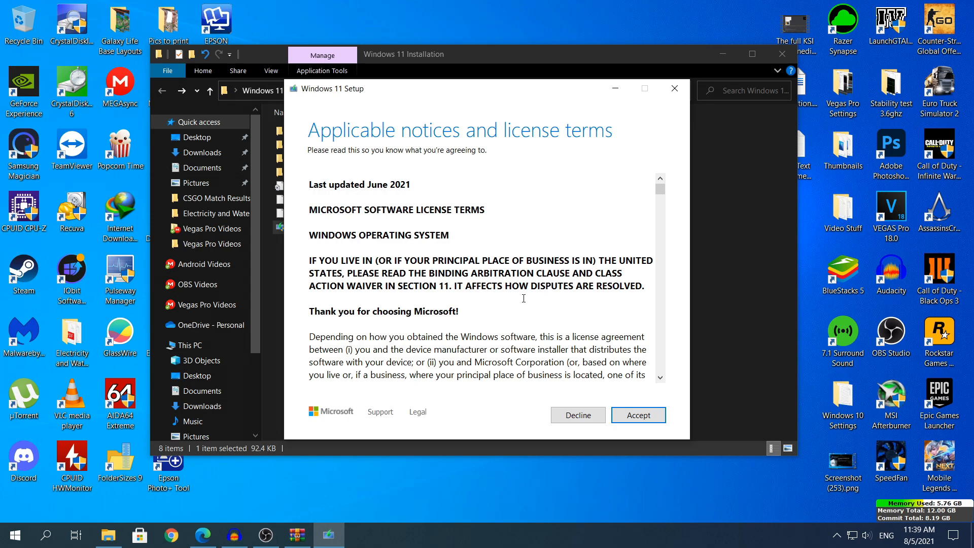
{"action": "mouse_move", "coordinate": [450, 218]}
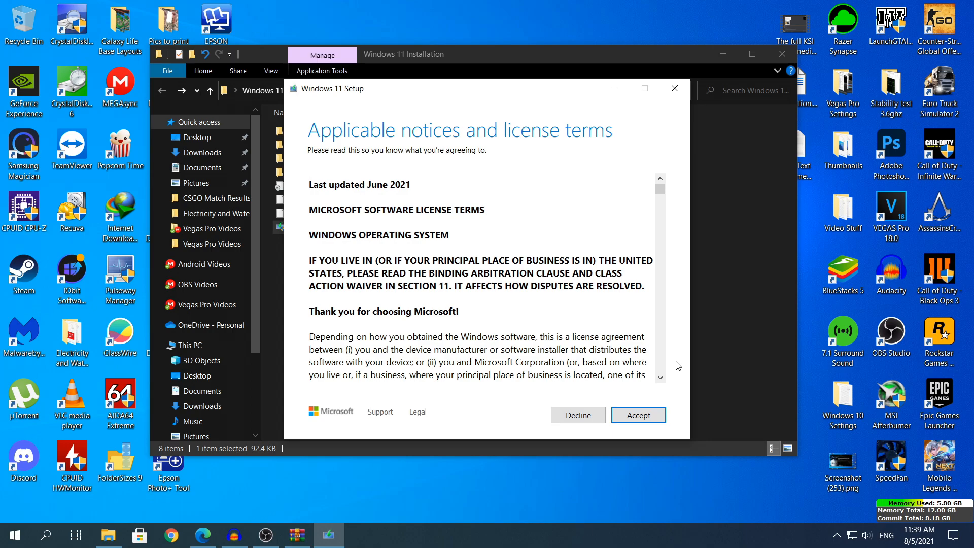
Step: Accept the license terms, then close and confirm quitting Windows 11 Setup
{"action": "left_click", "coordinate": [638, 415]}
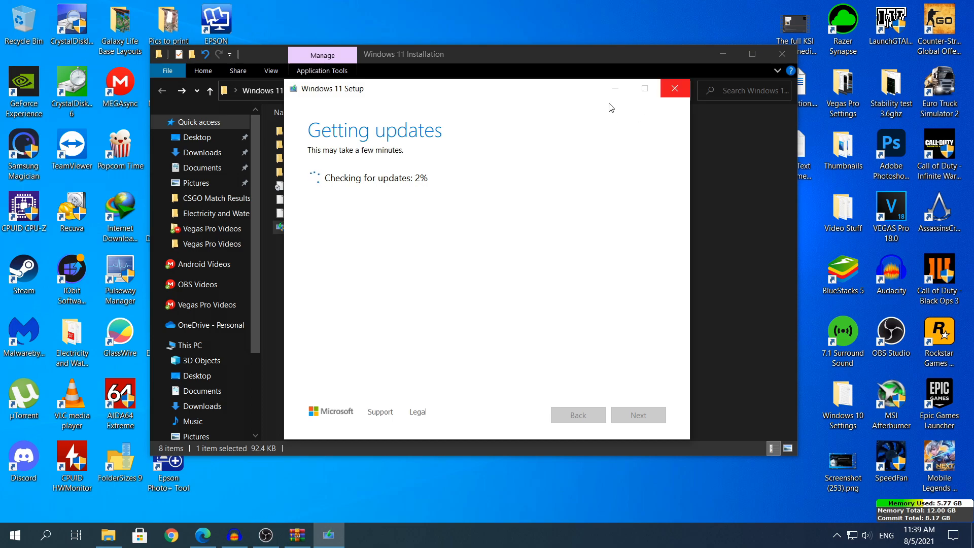
{"action": "left_click", "coordinate": [674, 89]}
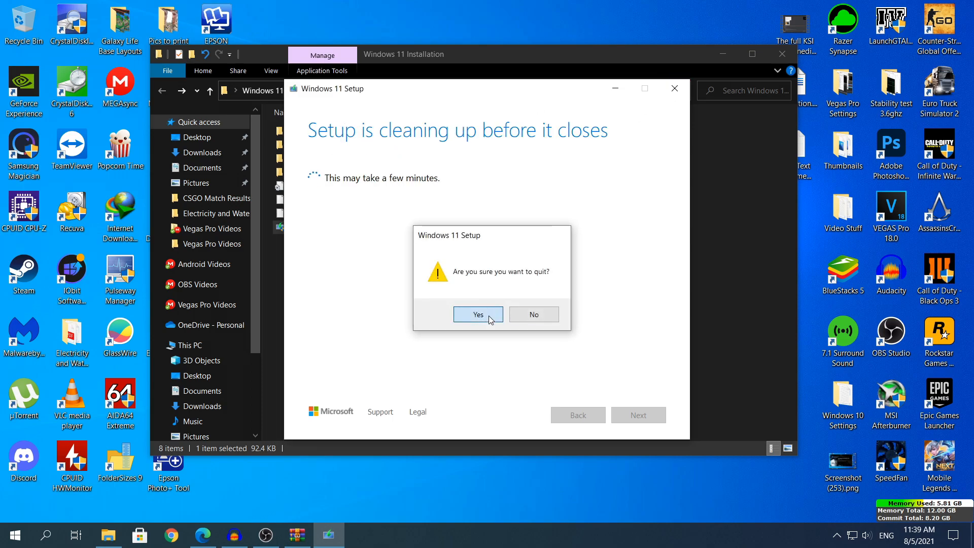
{"action": "left_click", "coordinate": [478, 314]}
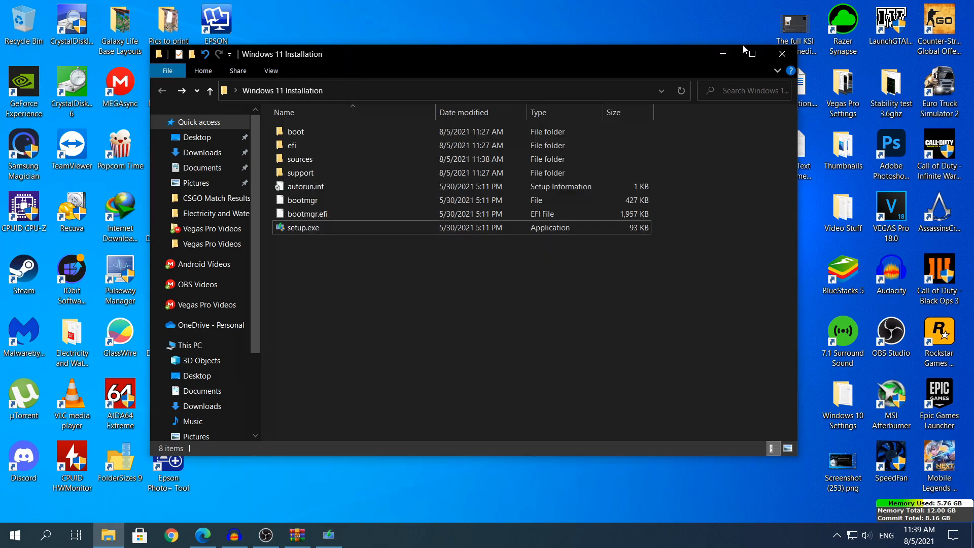